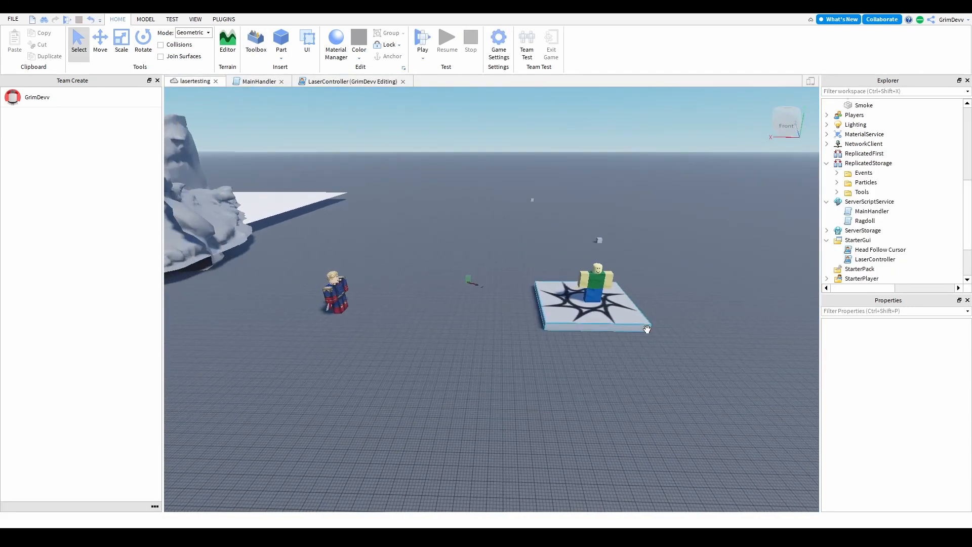
Open Head Follow Cursor, then close and reopen LaserController from StarterGui
click(826, 202)
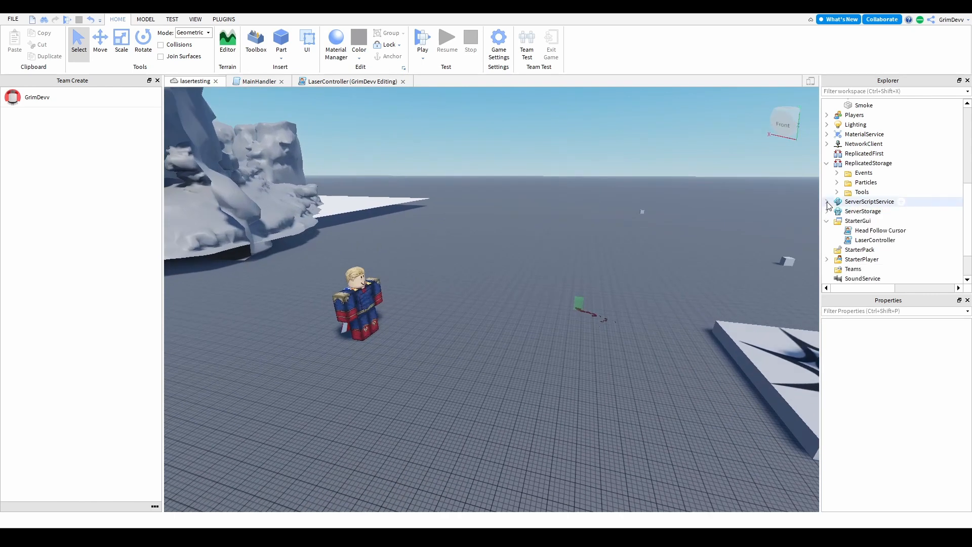
click(826, 202)
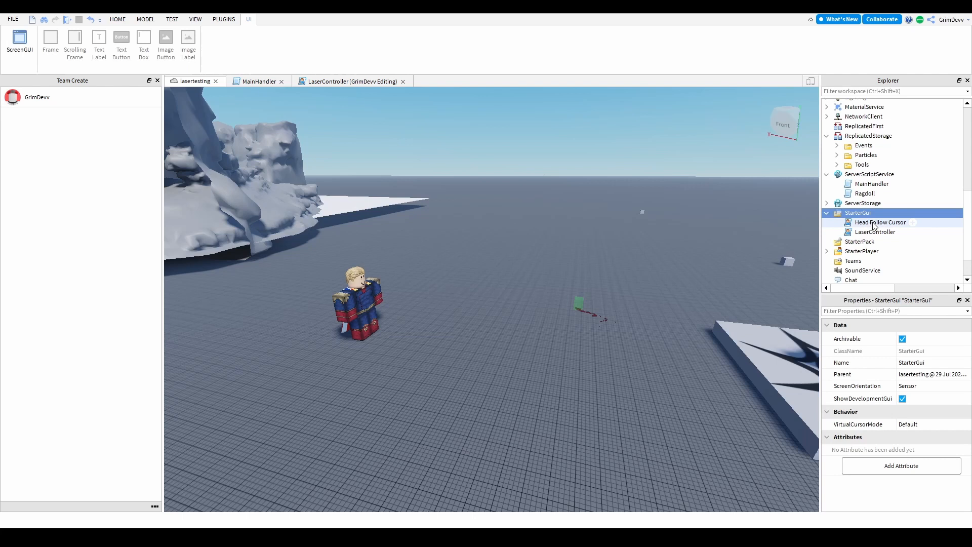
double_click(881, 222)
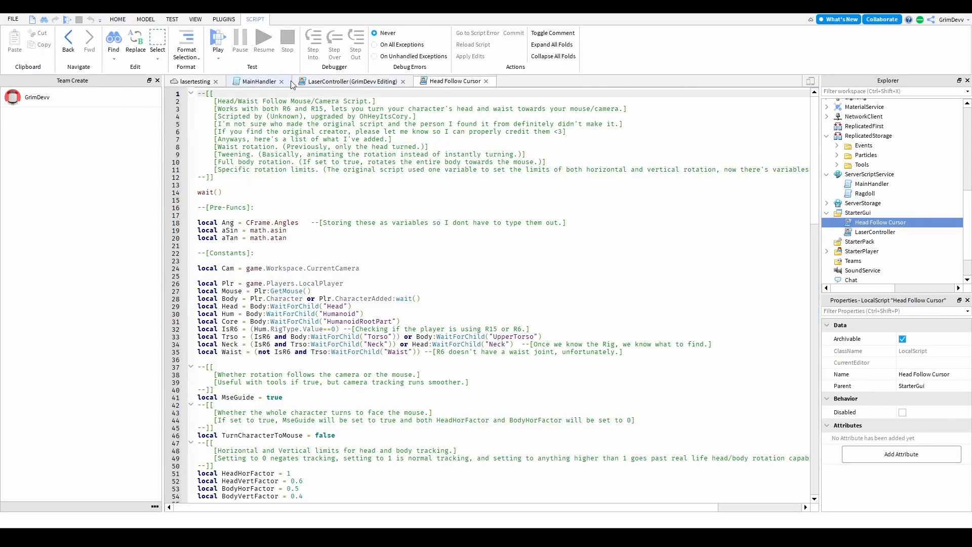
click(352, 81)
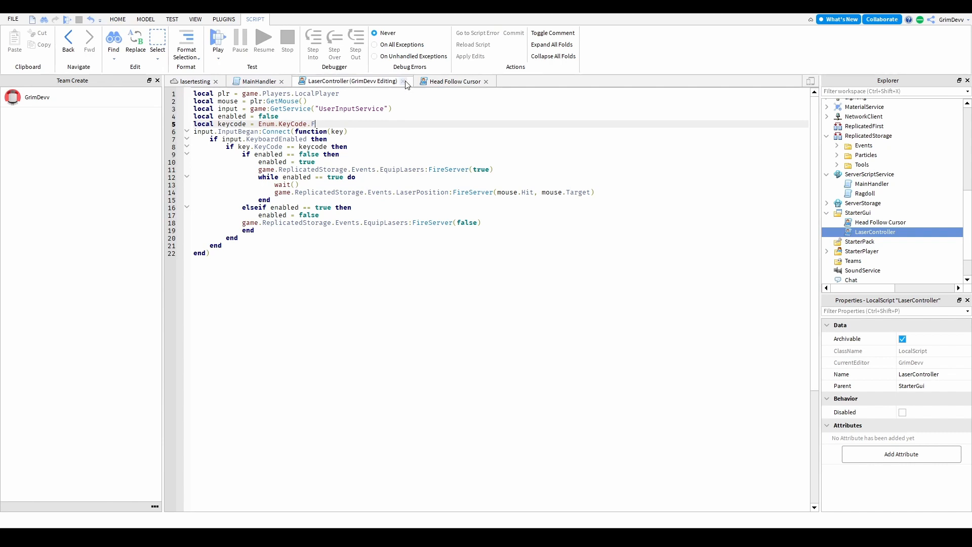
click(404, 81)
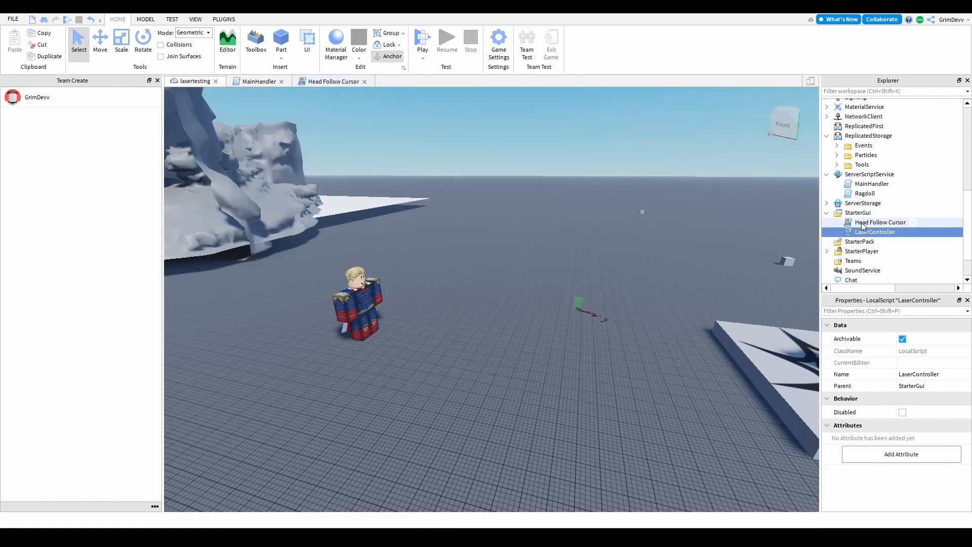
double_click(875, 232)
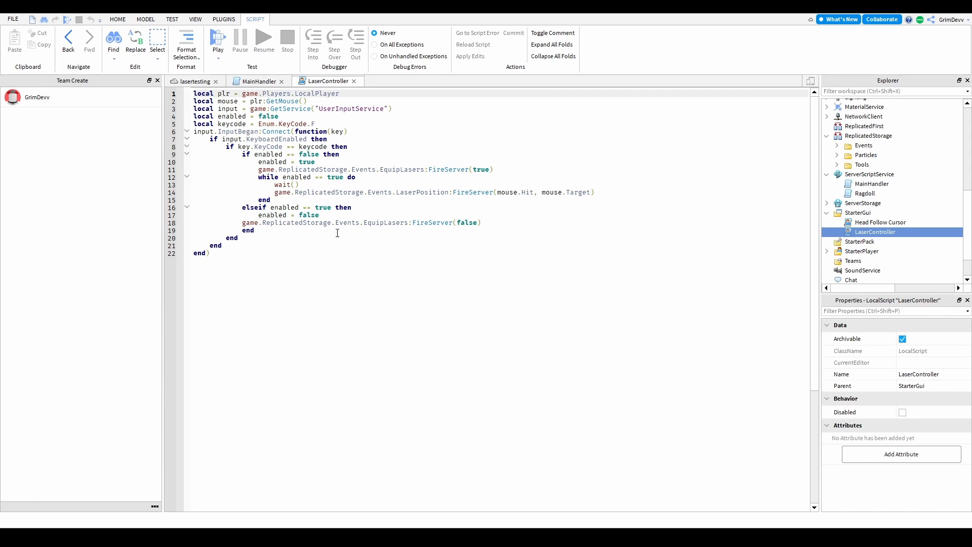
mouse_move(395, 174)
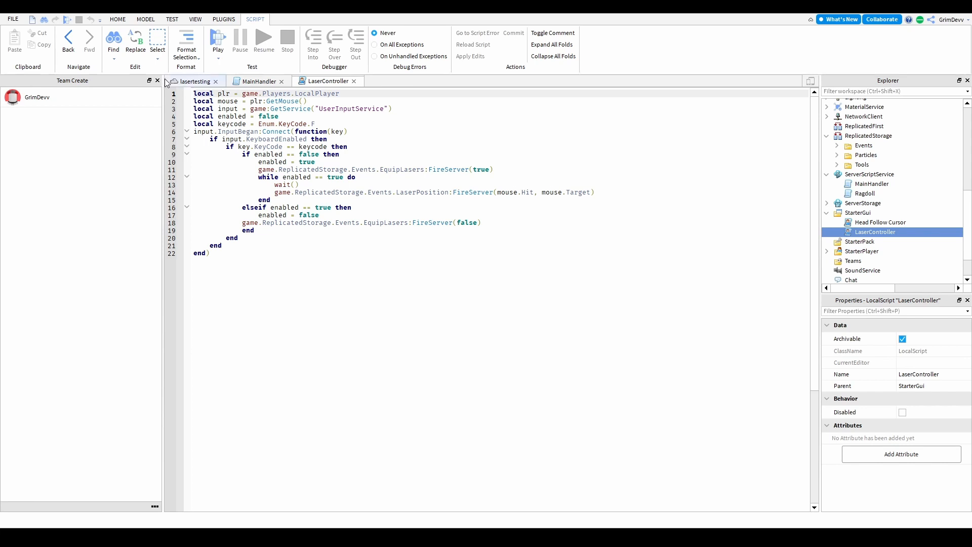
Inspect the LaserEyes accessory in Tools and its Handle's beams, attachments and effects
click(117, 19)
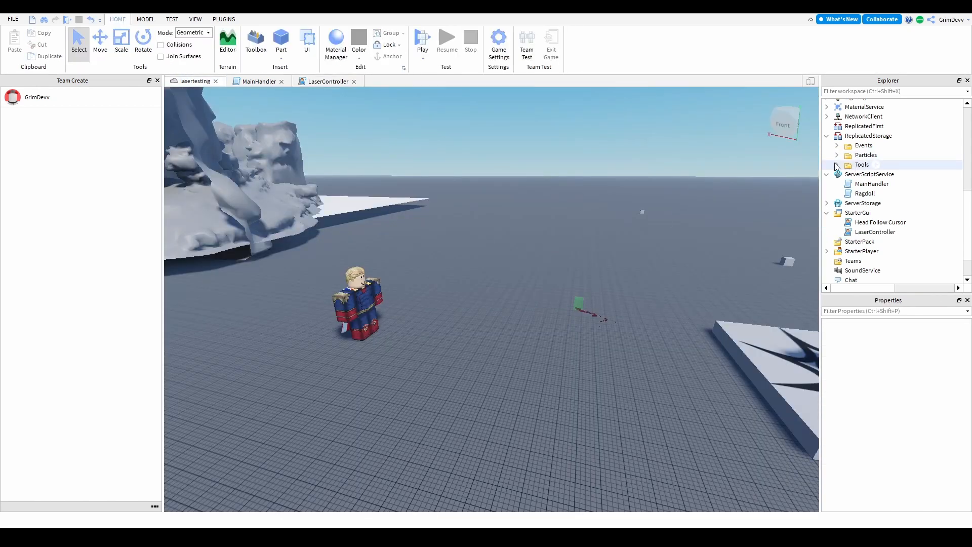
click(837, 164)
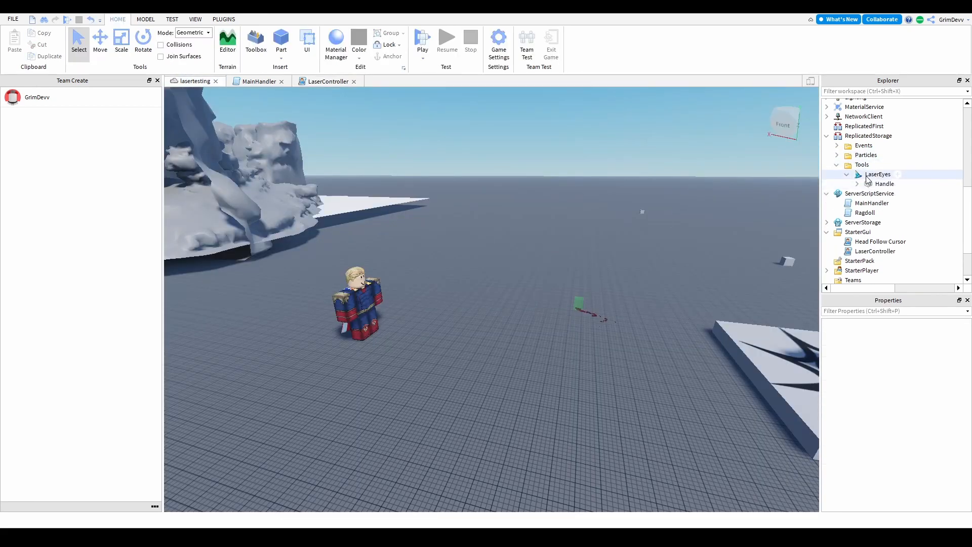
click(857, 184)
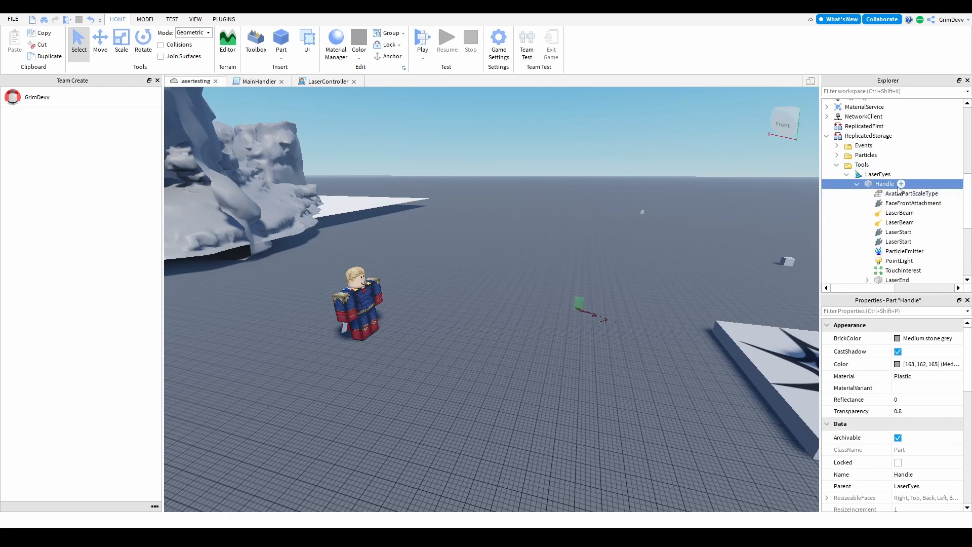
click(877, 147)
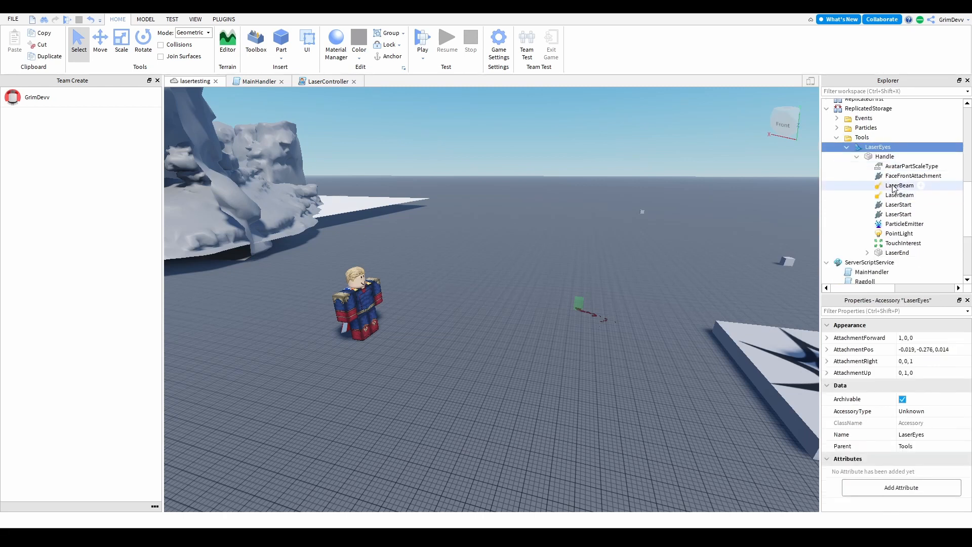
click(848, 147)
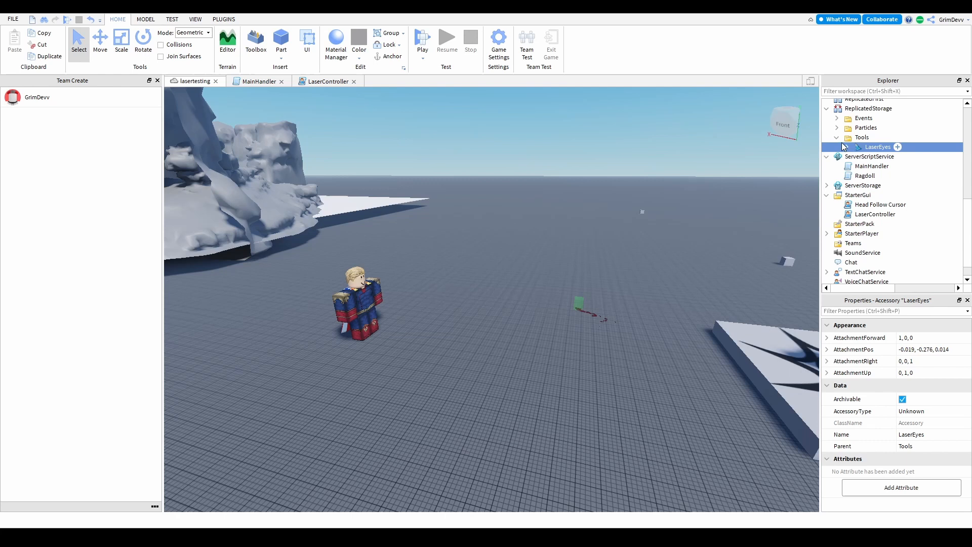
click(837, 137)
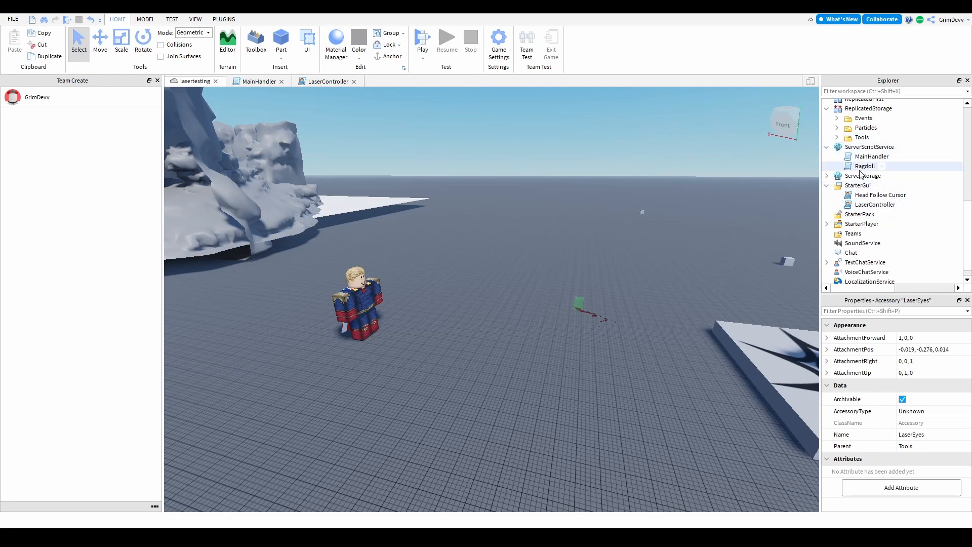
Open MainHandler and step through its LaserEyes equip and target burning, breaking and destroying code
double_click(872, 156)
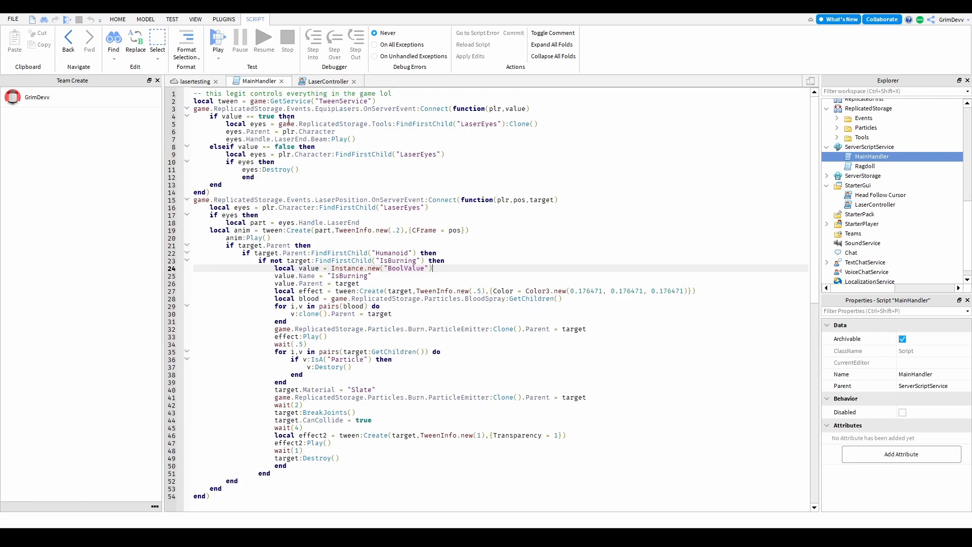
click(375, 100)
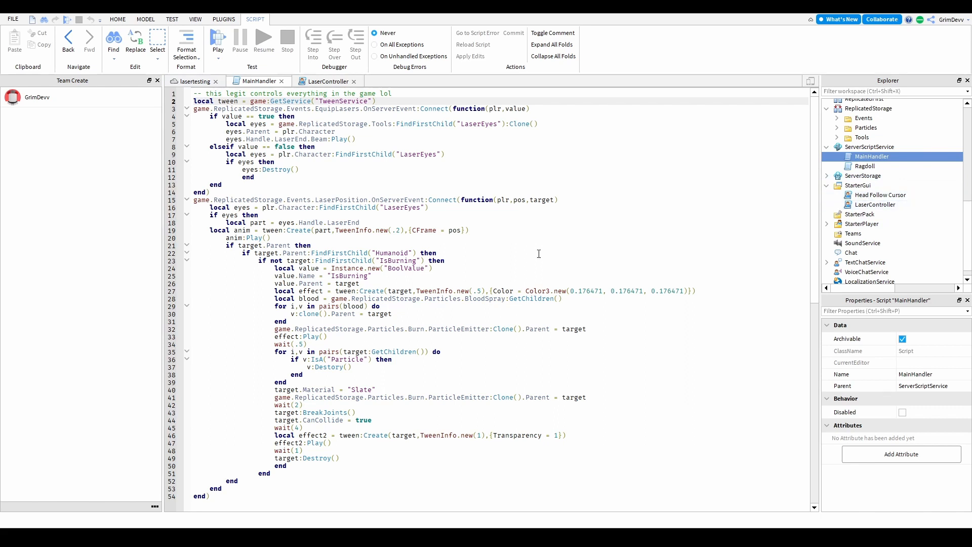
mouse_move(333, 243)
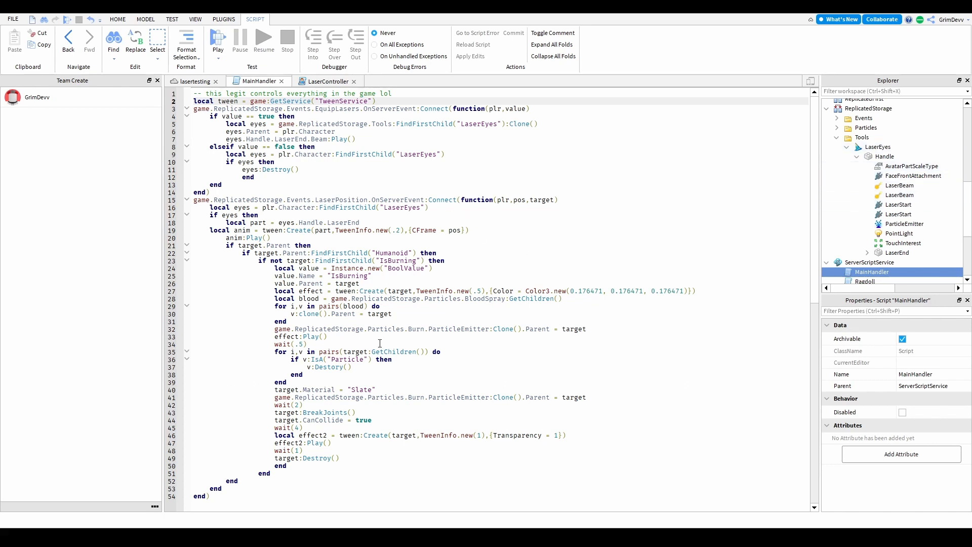
mouse_move(318, 253)
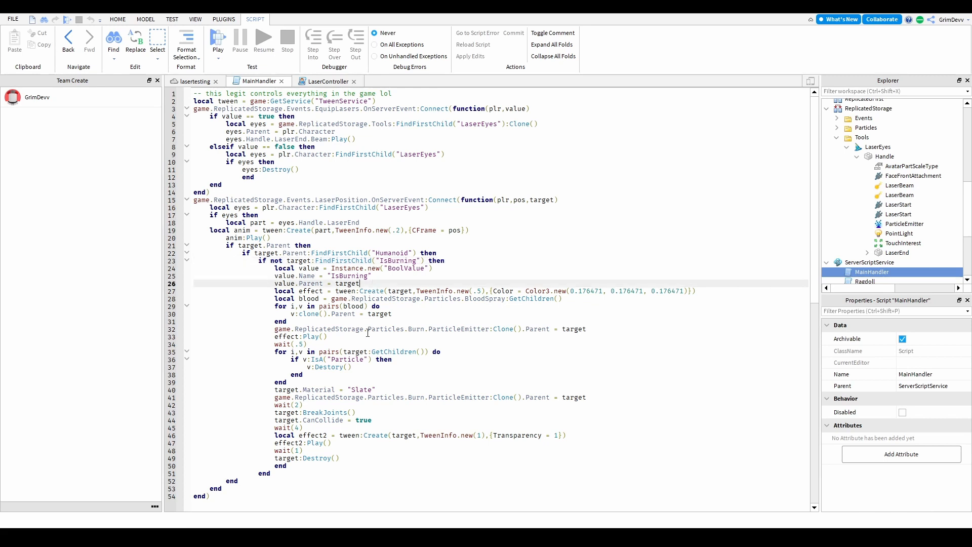
click(287, 321)
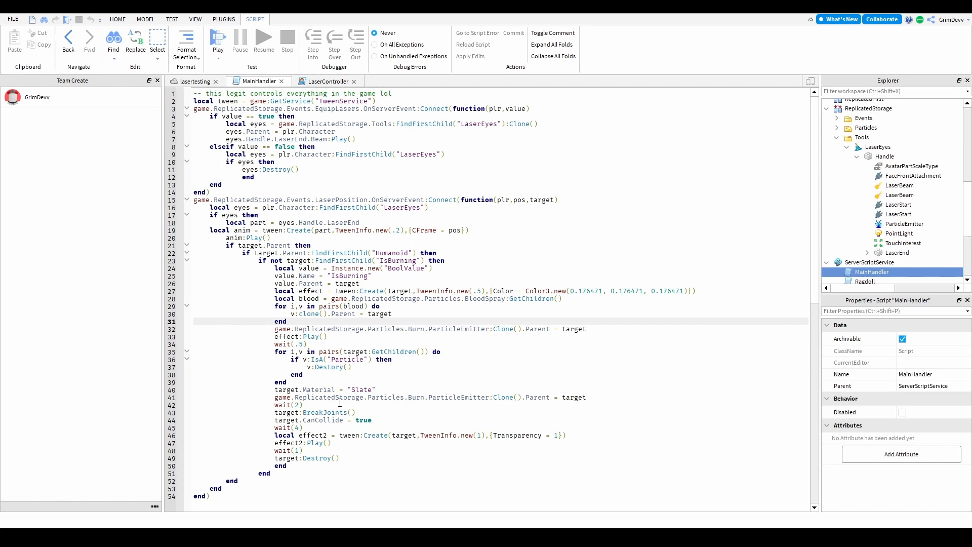
click(370, 461)
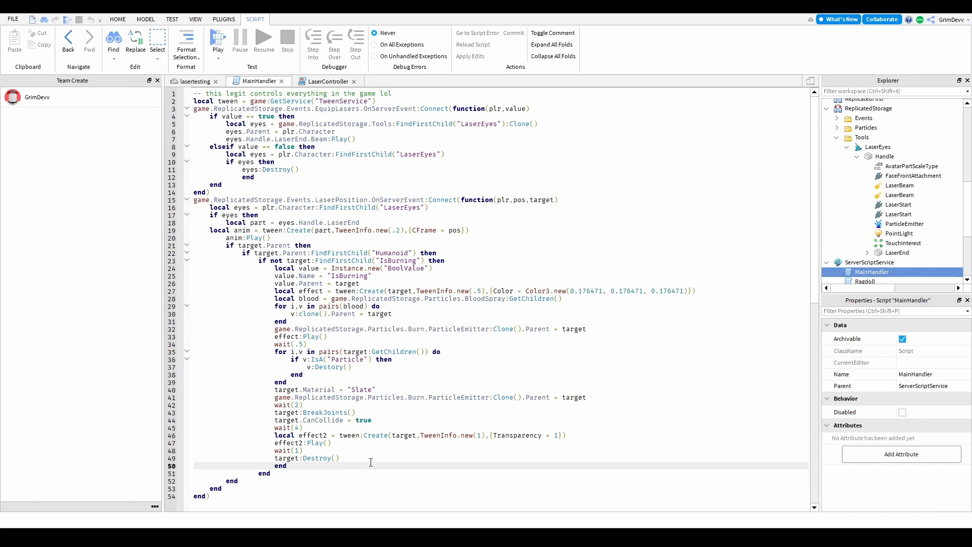
click(304, 458)
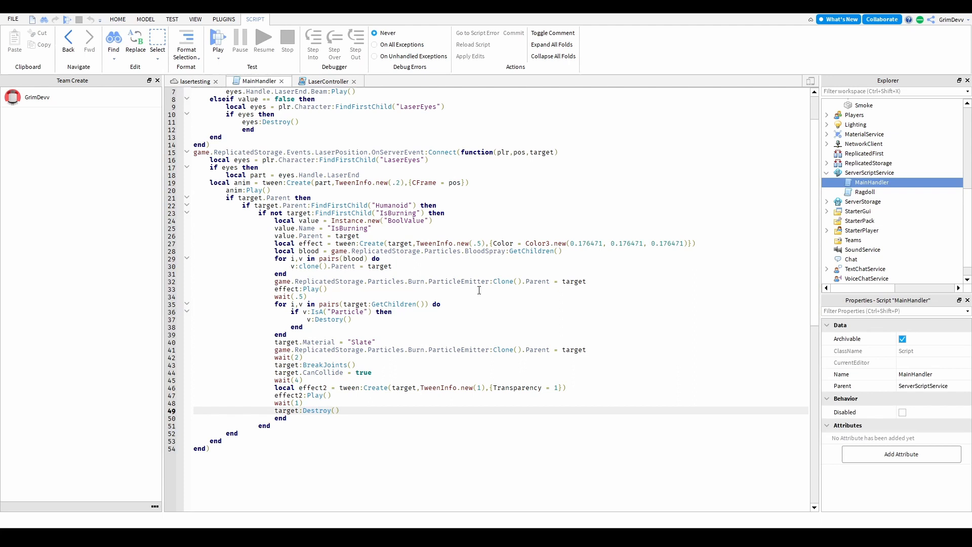
scroll(up, 3)
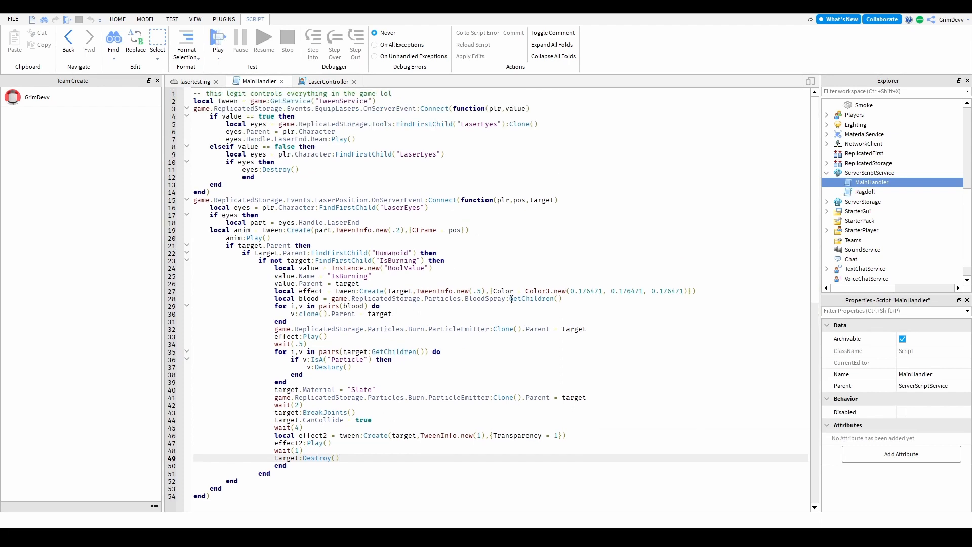